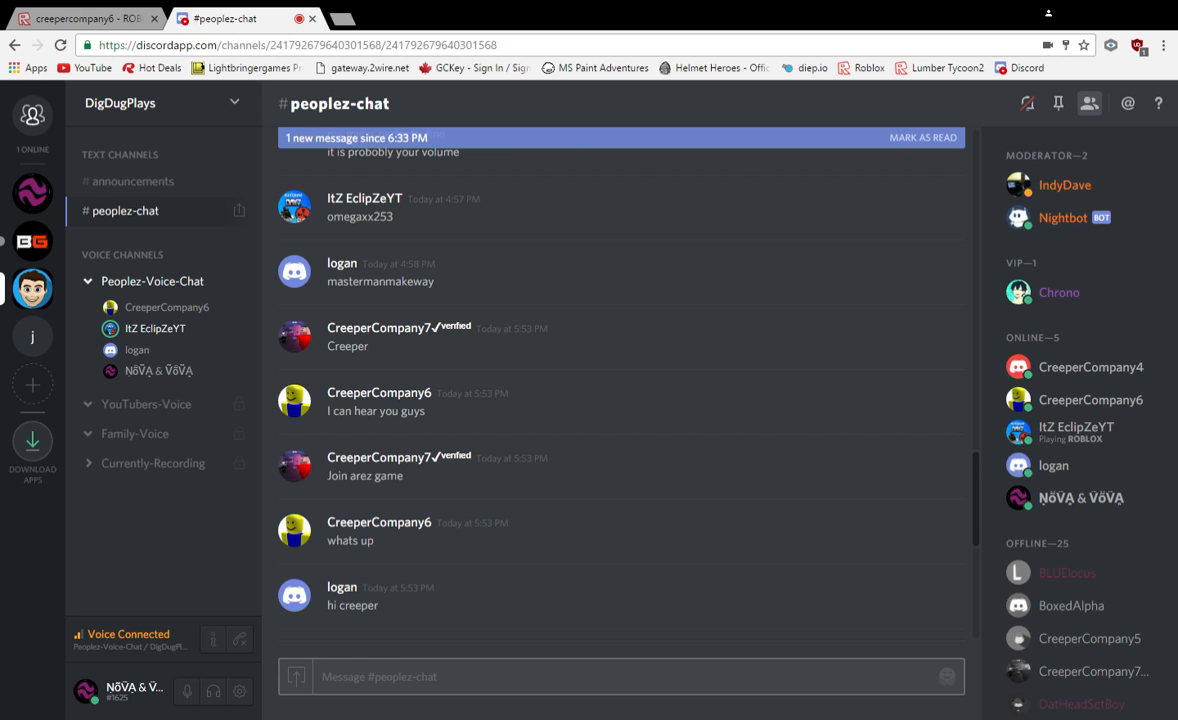
mouse_move(180, 450)
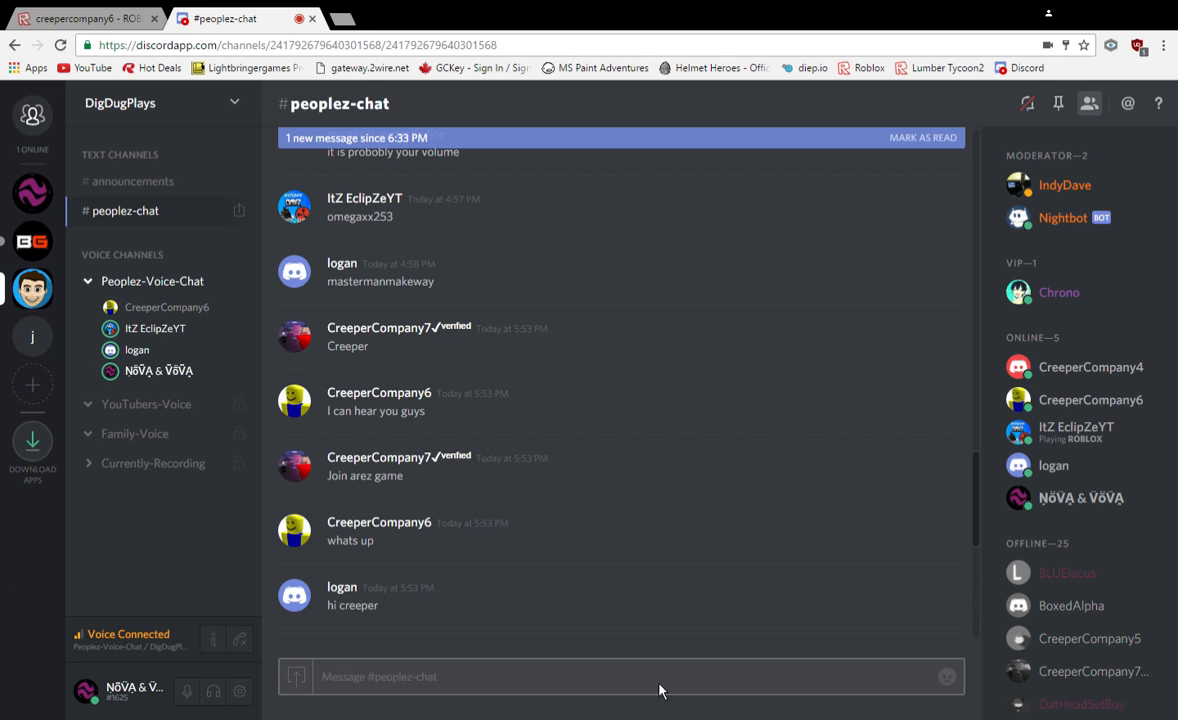
mouse_move(885, 407)
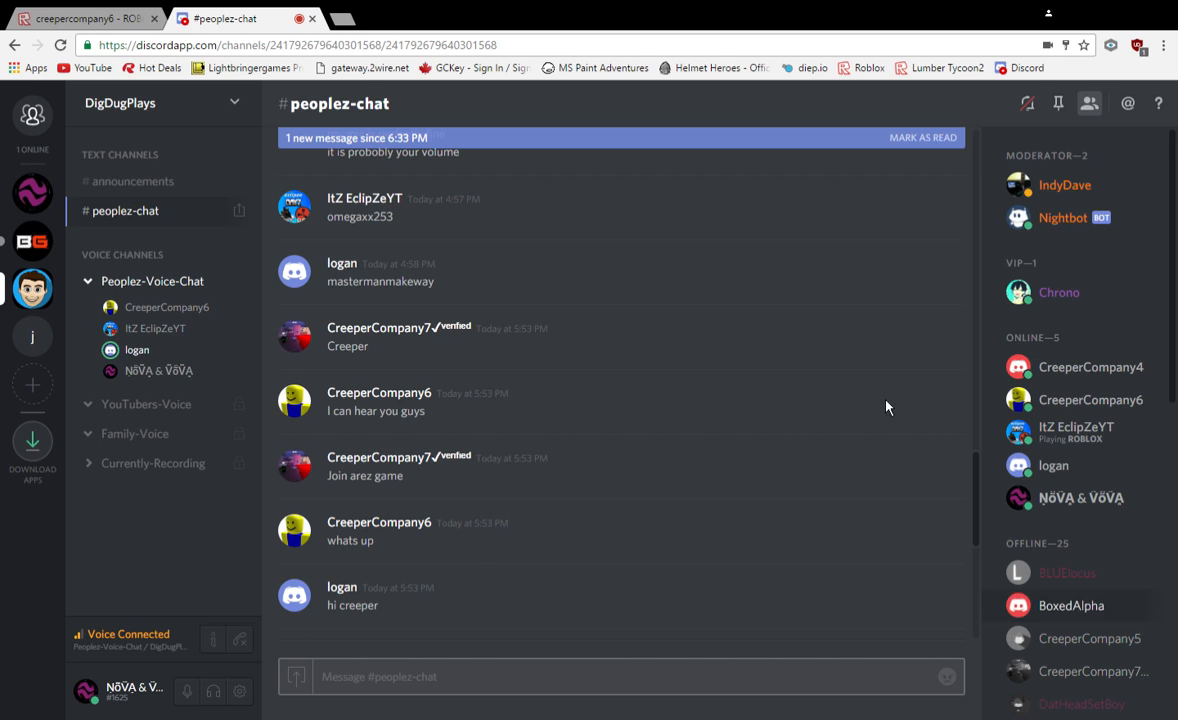
mouse_move(785, 313)
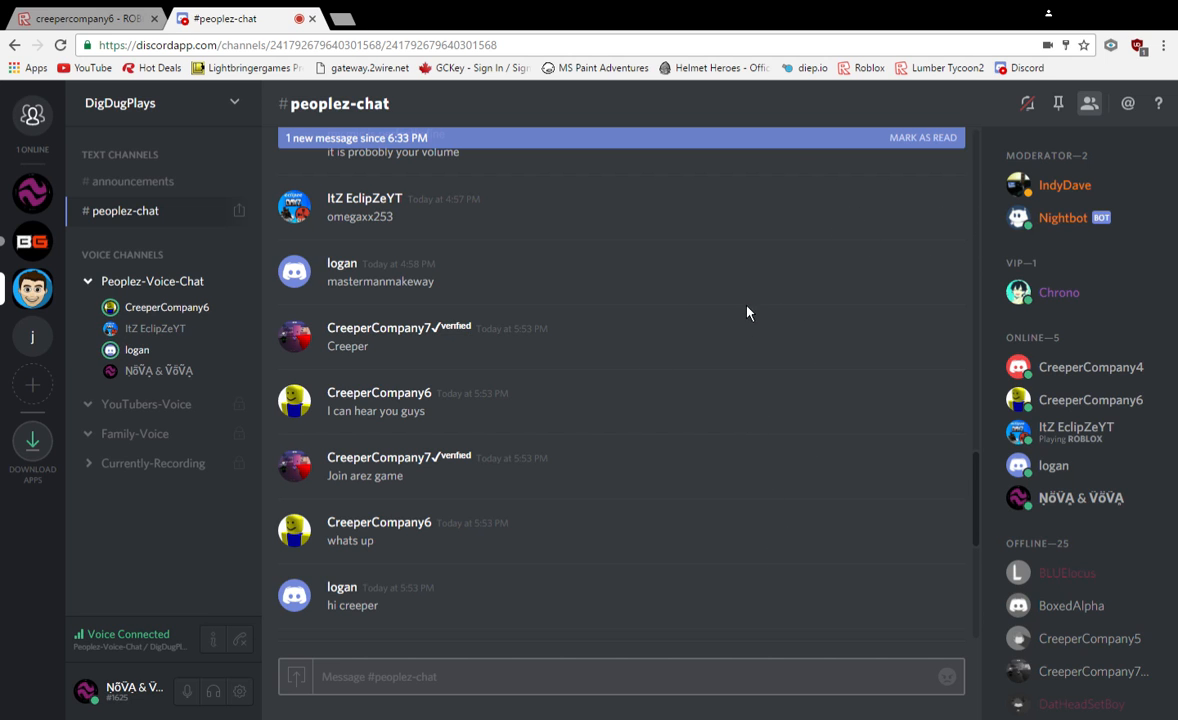
mouse_move(155, 328)
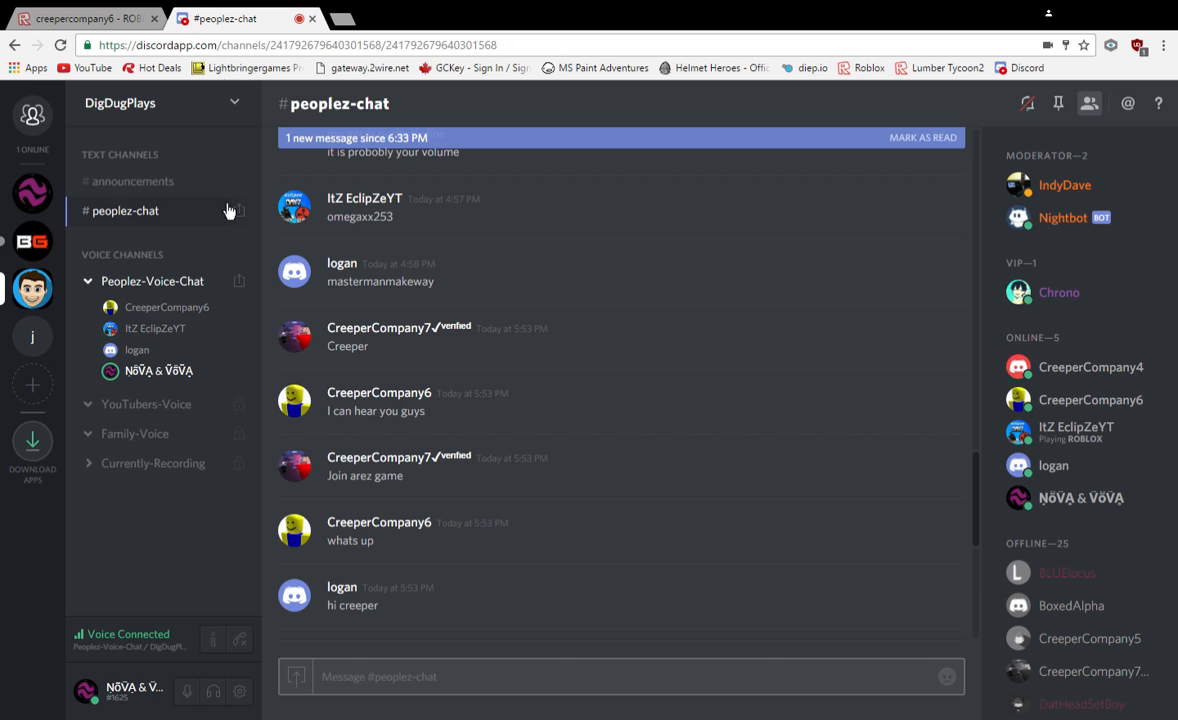
mouse_move(247, 124)
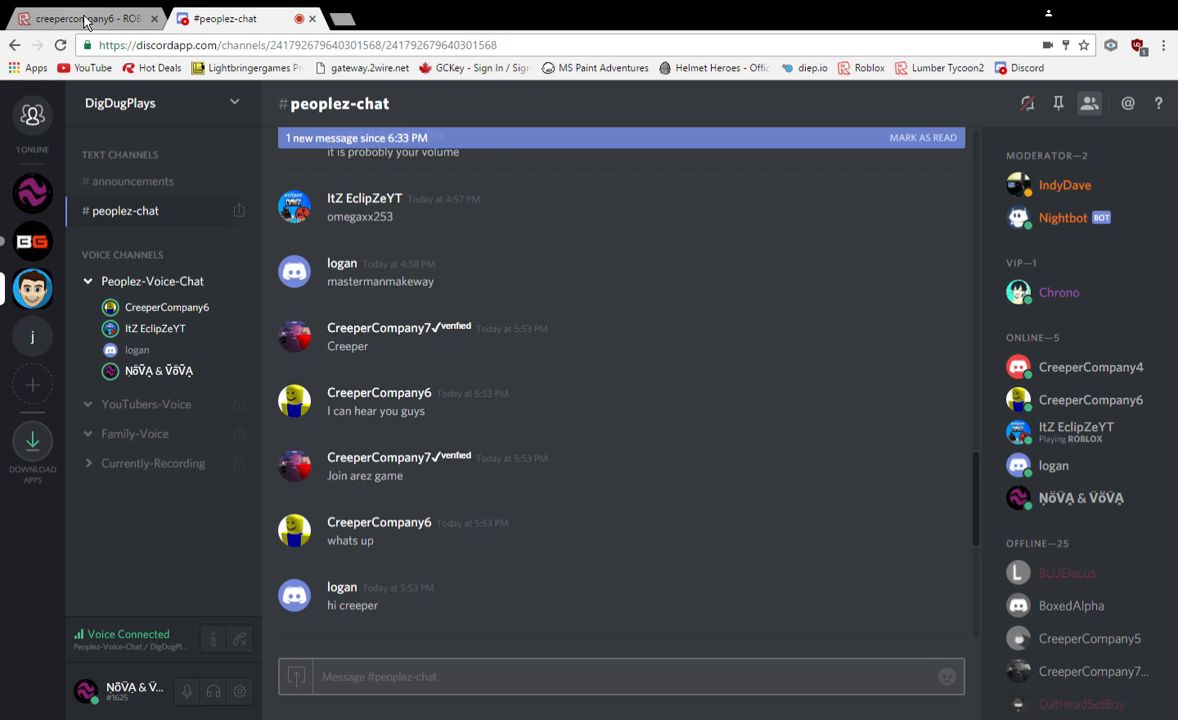
Scroll through the peoplez-chat messages, then return to the Roblox player profile tab.
click(80, 18)
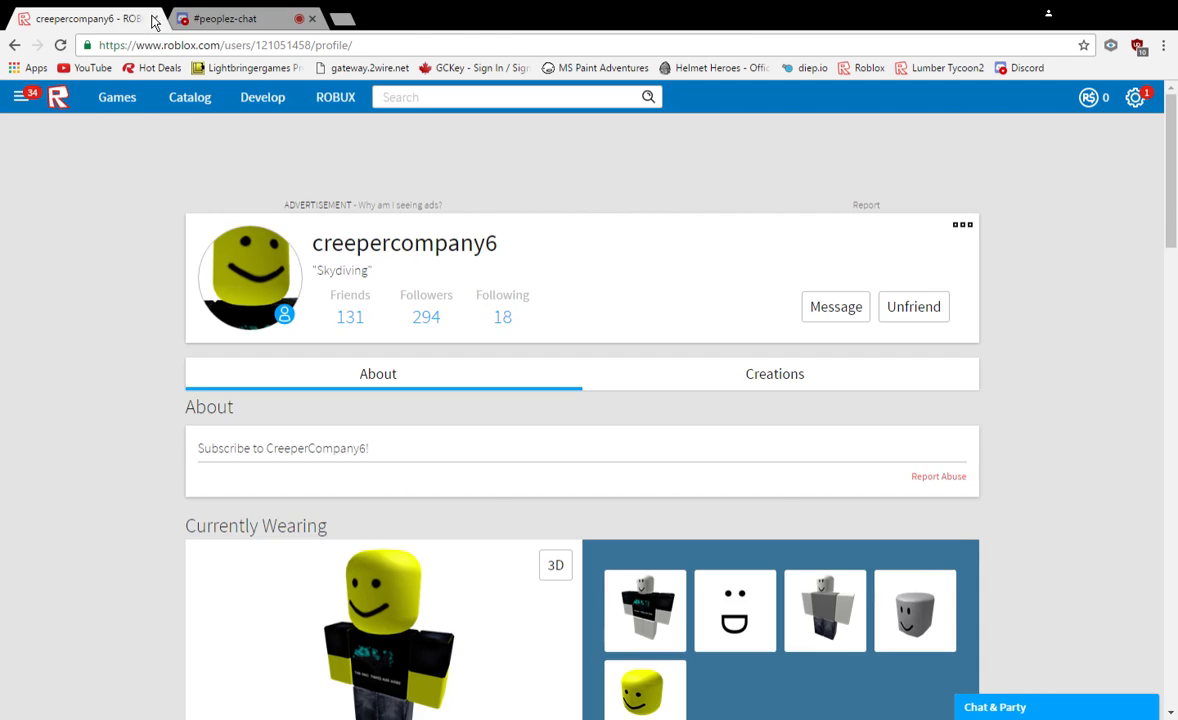
click(240, 18)
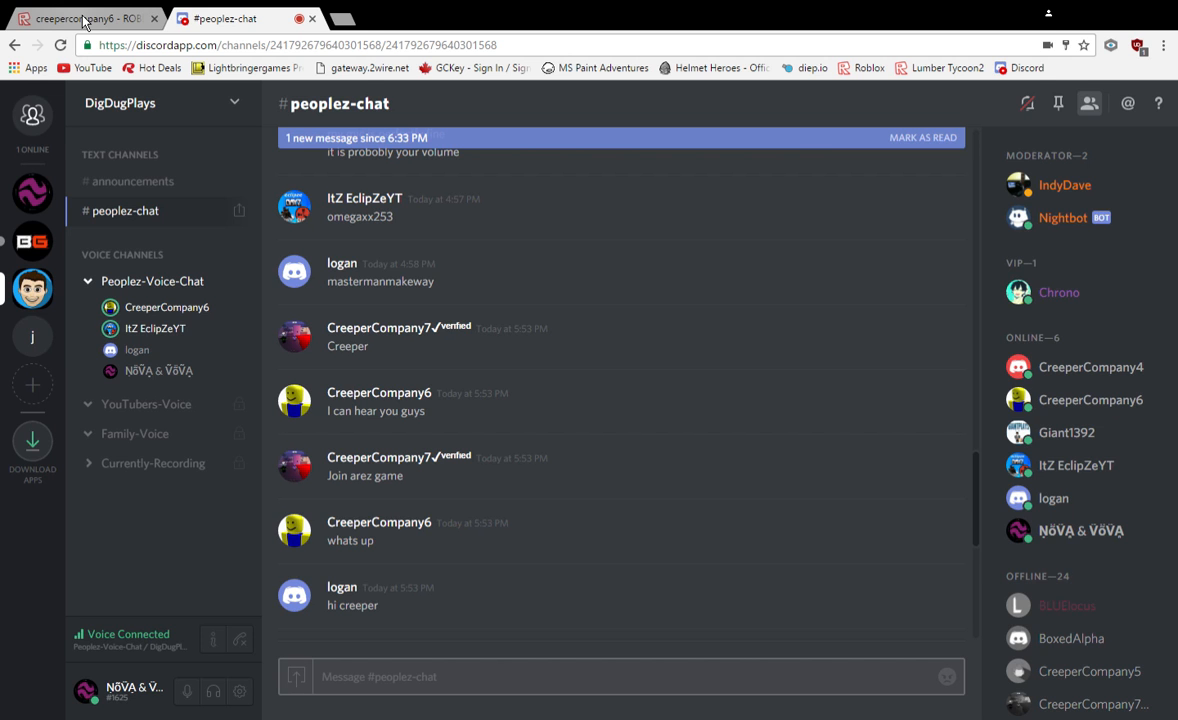
scroll(down, 3)
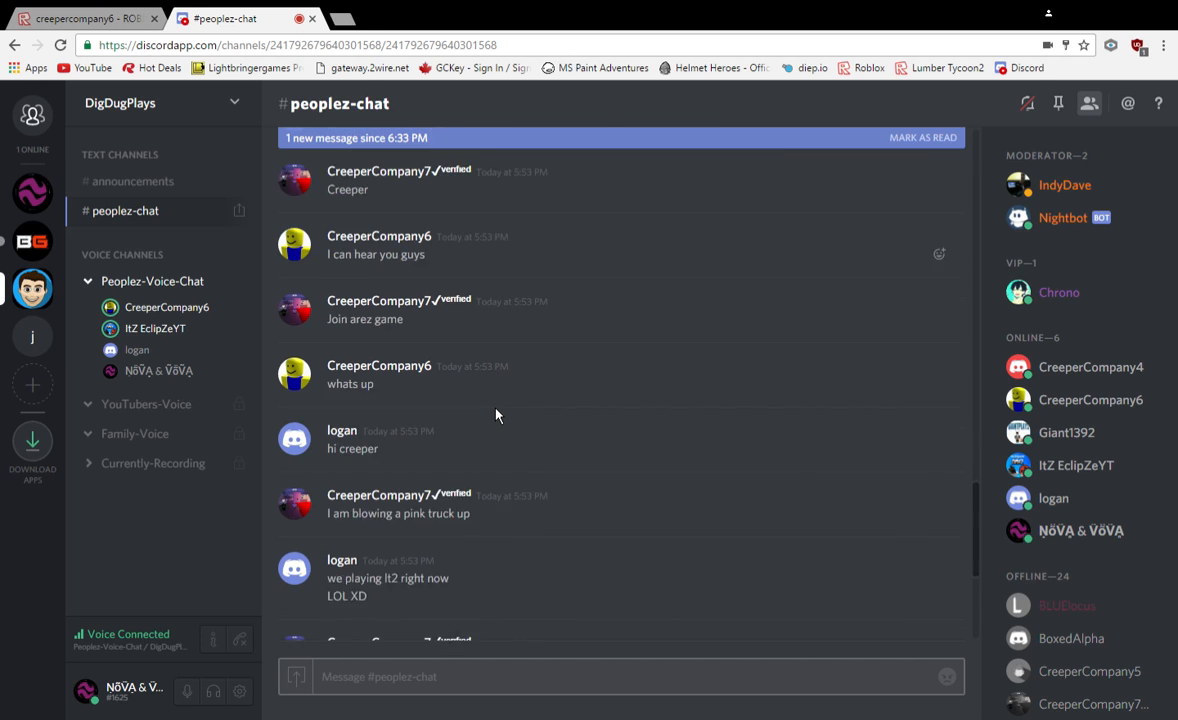
scroll(down, 3)
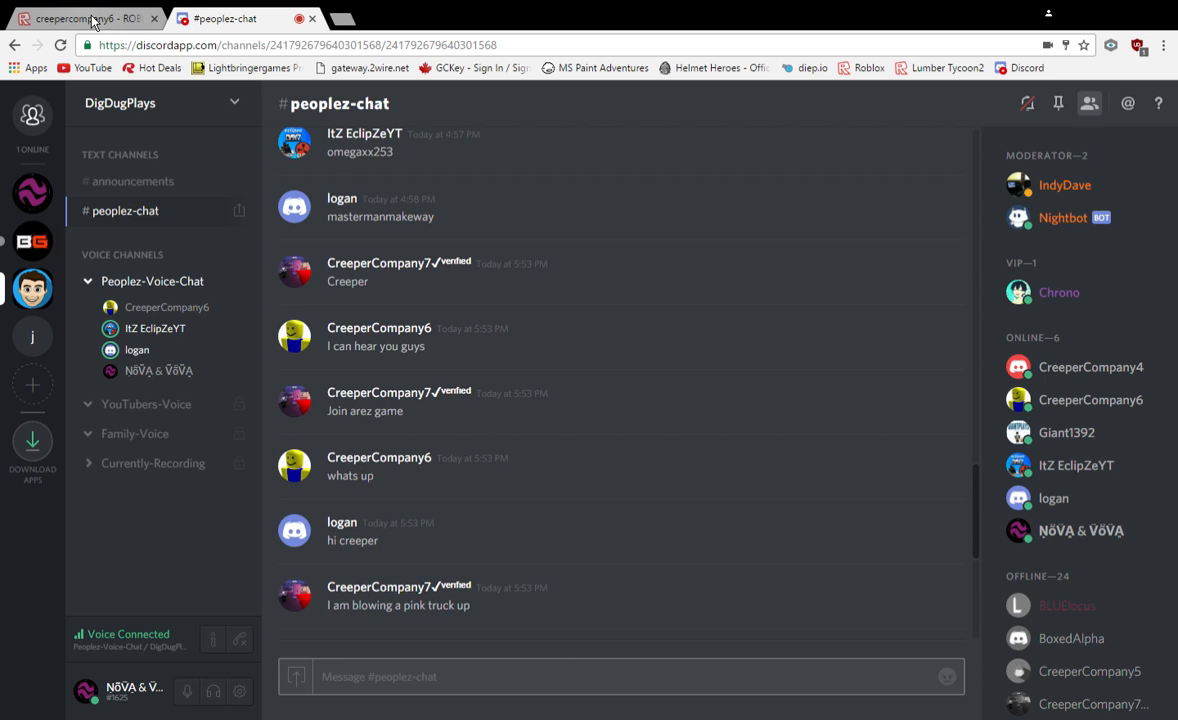
click(80, 18)
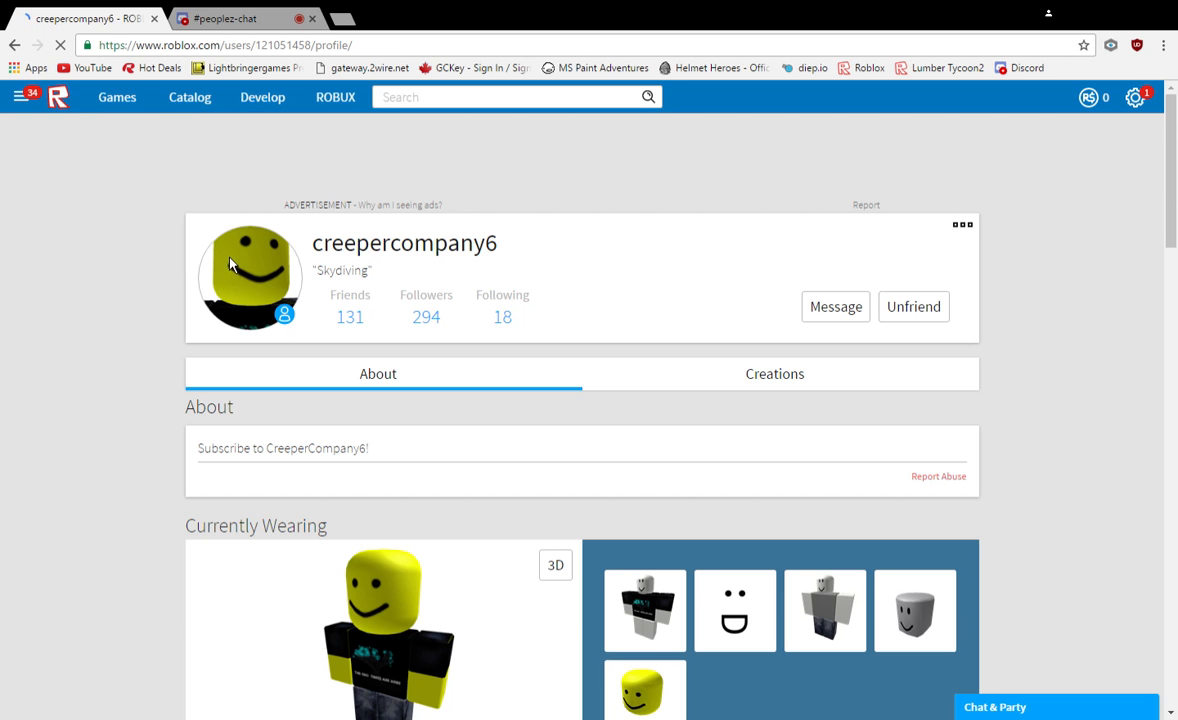
Scroll down the Roblox profile page, then return to Discord's peoplez-chat channel.
scroll(down, 3)
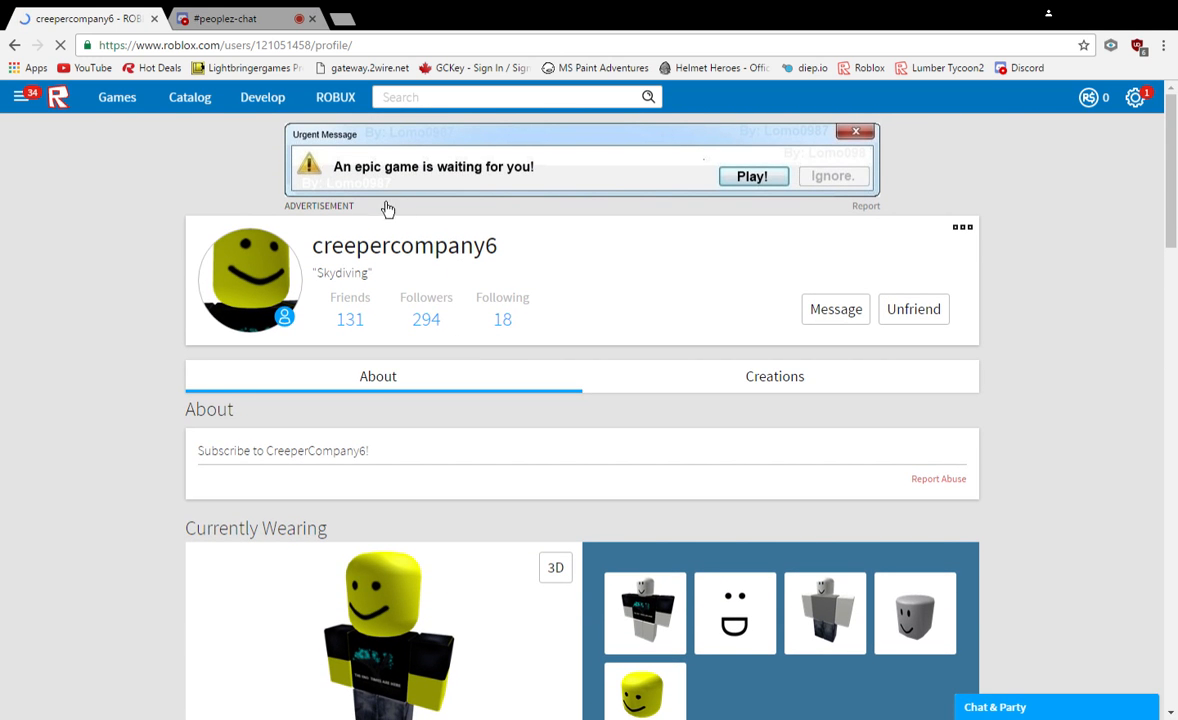
mouse_move(763, 194)
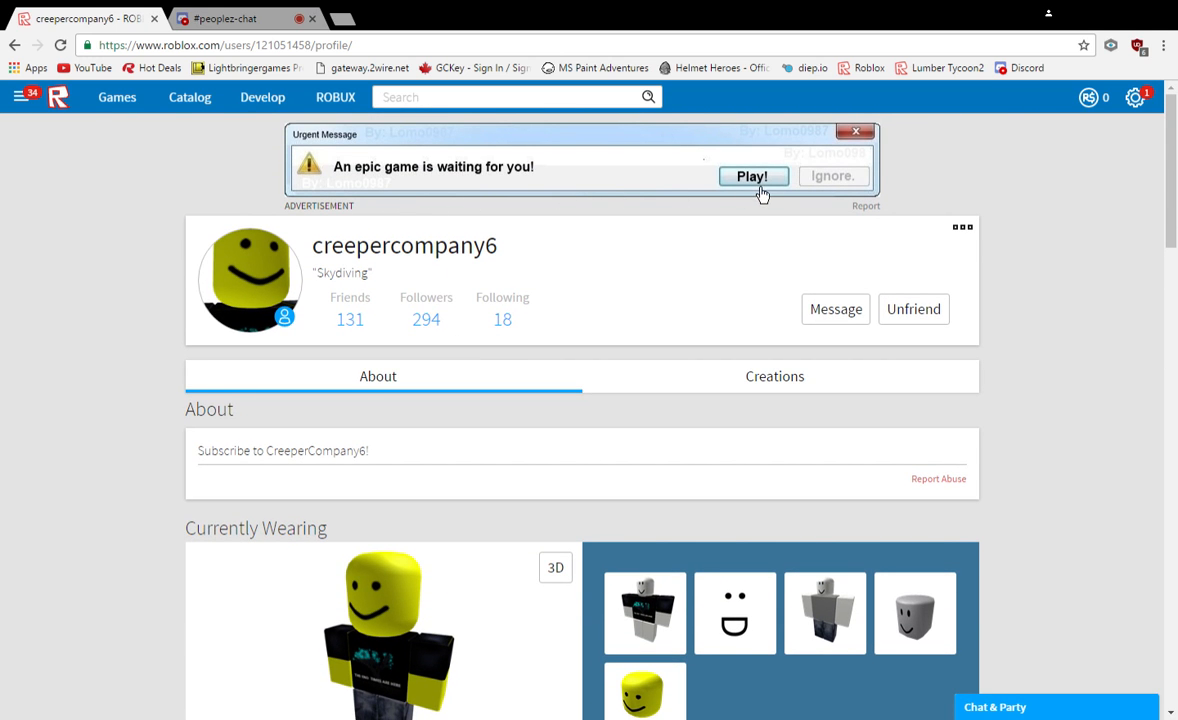
mouse_move(527, 234)
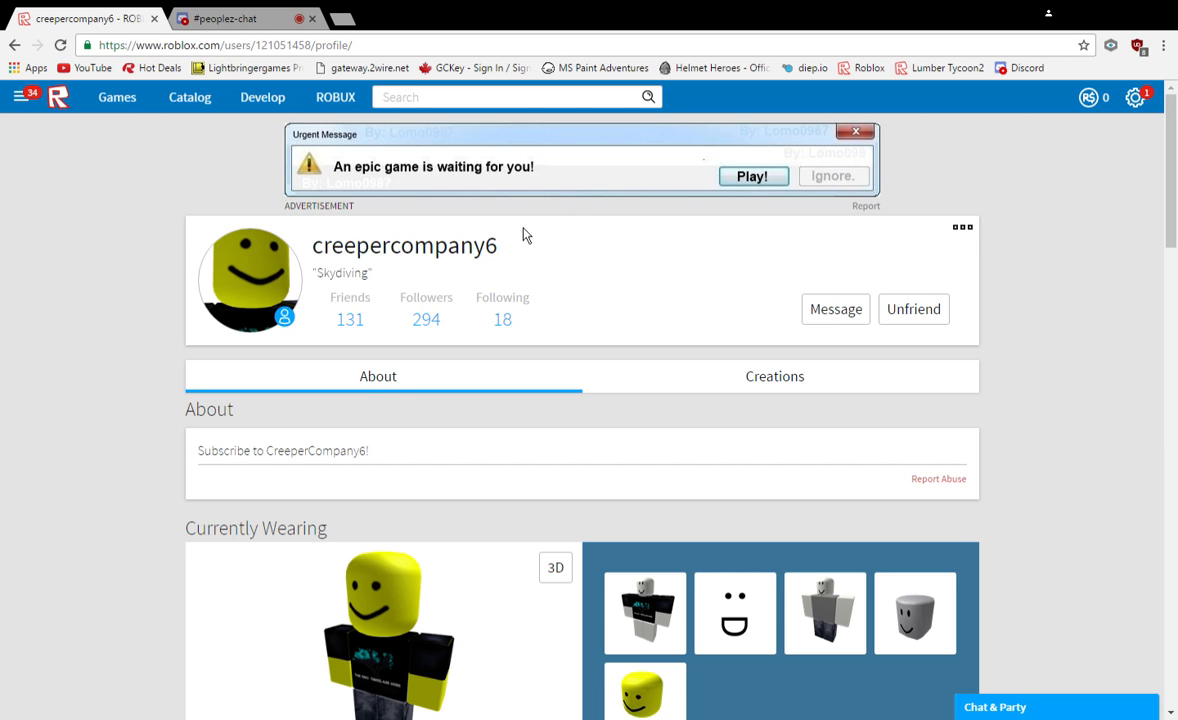
mouse_move(577, 179)
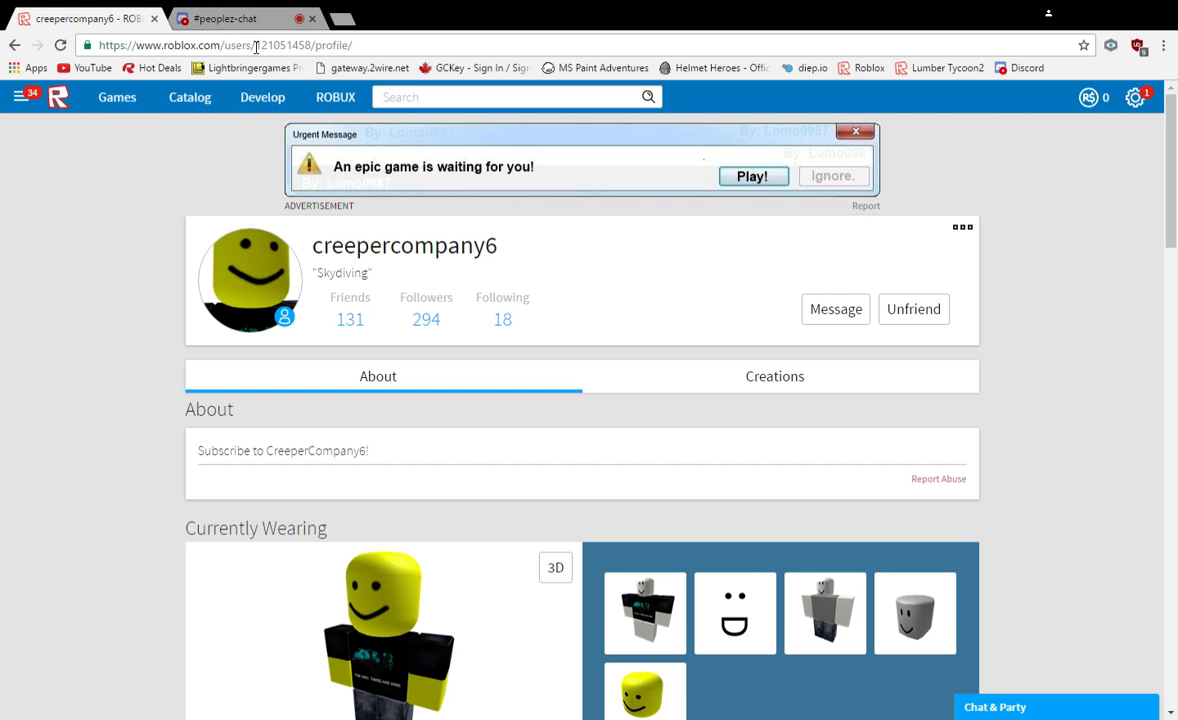
click(230, 18)
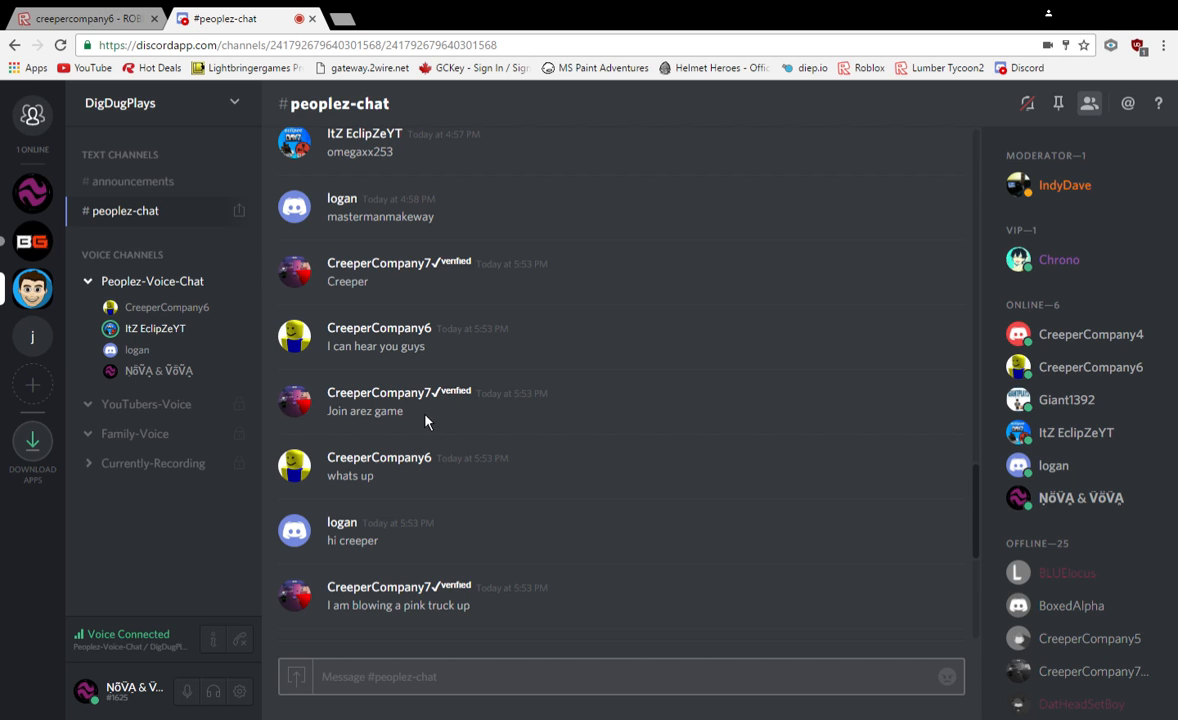
mouse_move(490, 390)
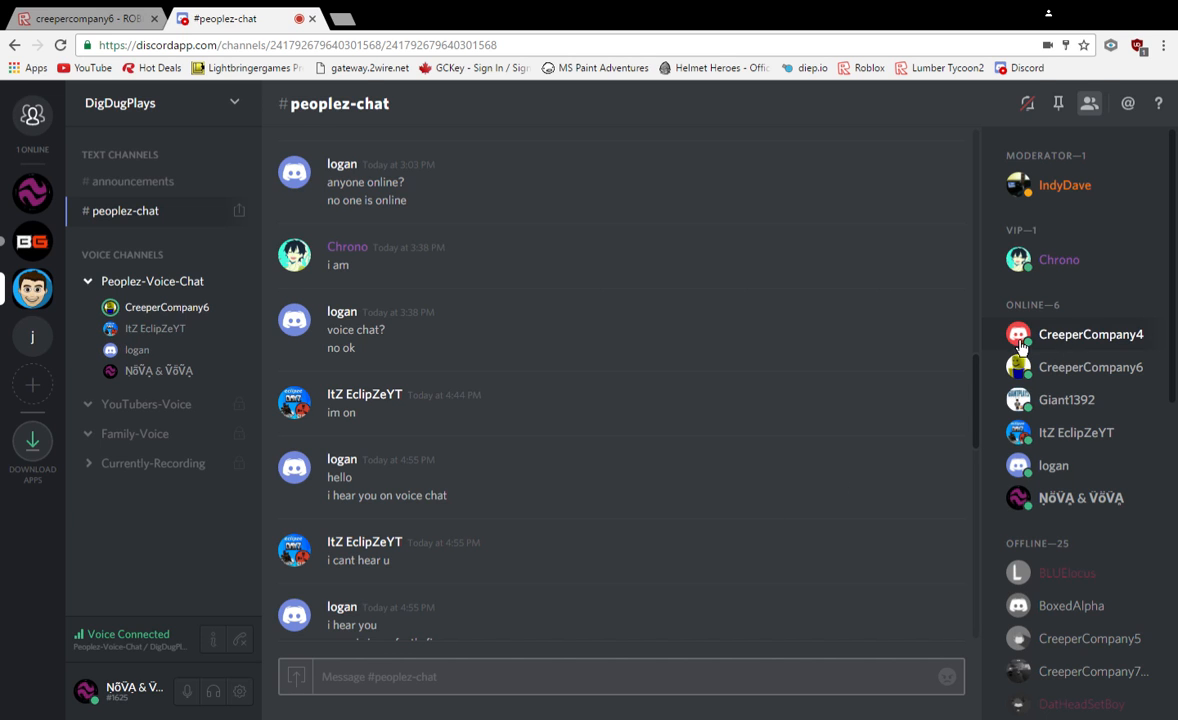
Use the first online member's context menu, then scroll peoplez-chat down to the Nightbot warnings.
right_click(1091, 334)
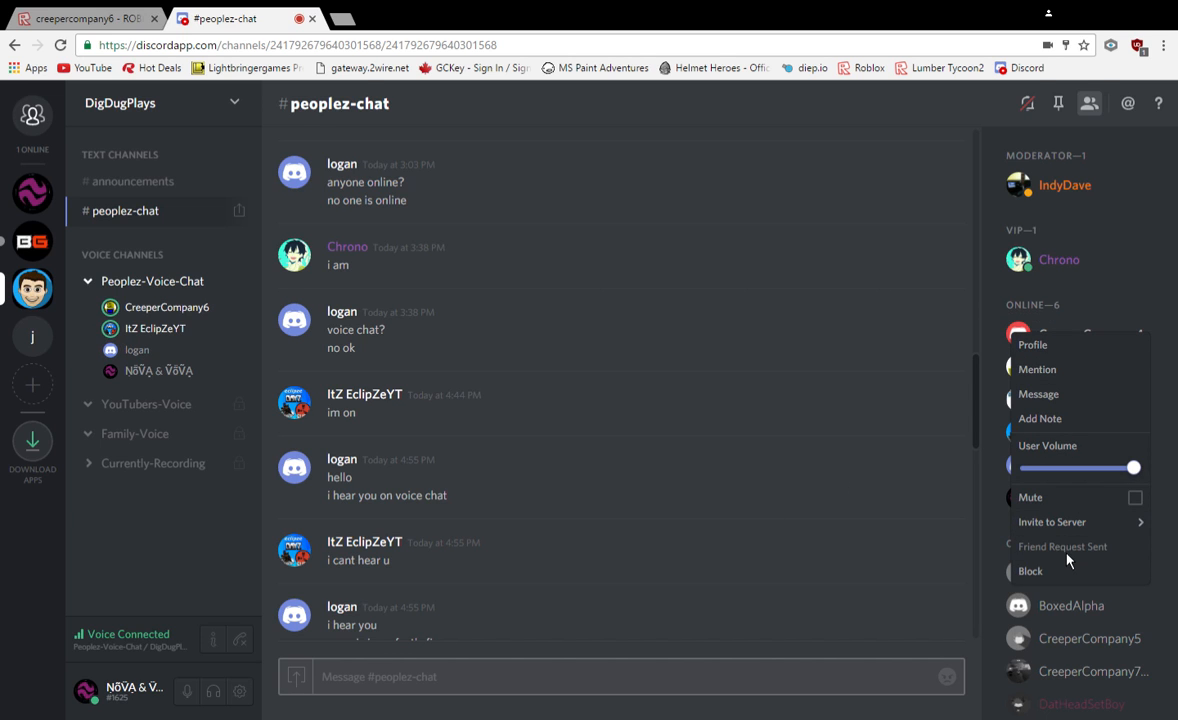
click(721, 424)
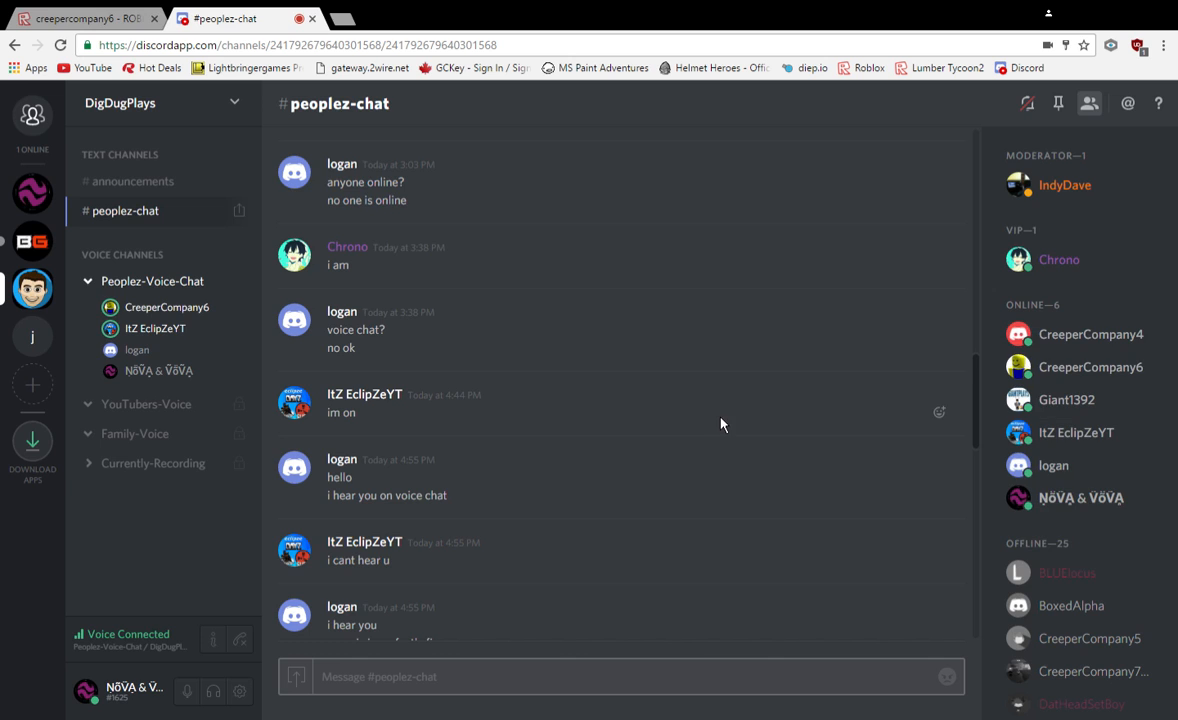
mouse_move(520, 388)
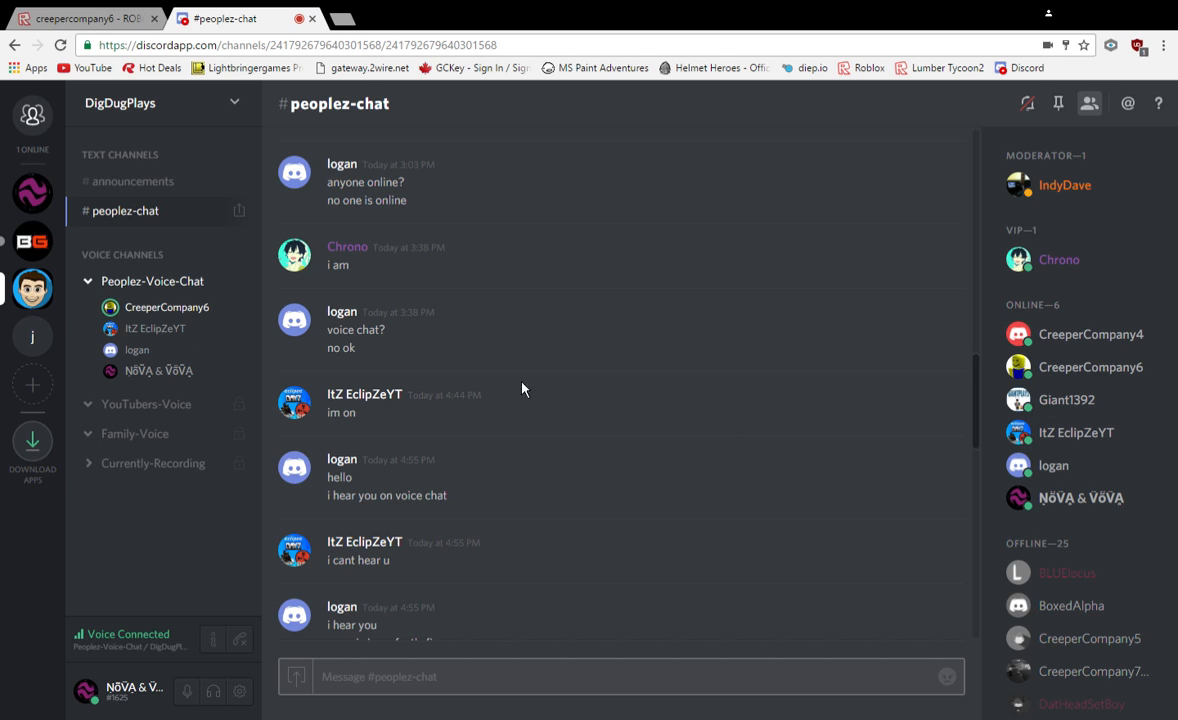
mouse_move(113, 388)
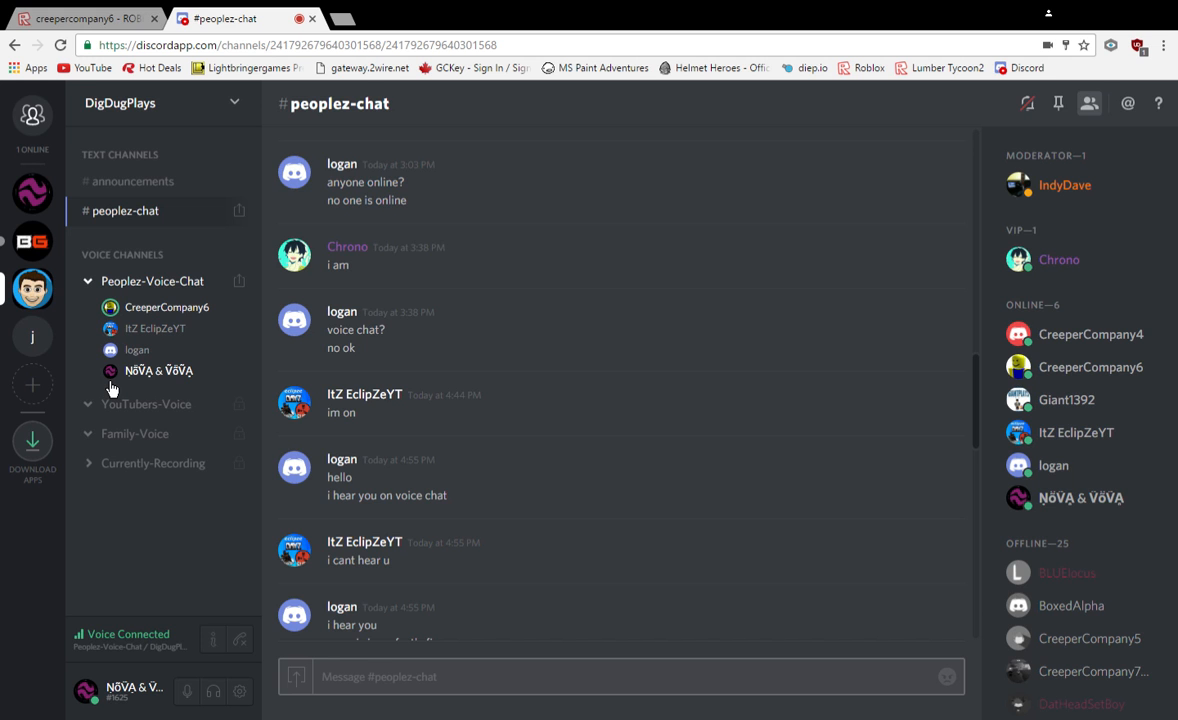
scroll(down, 3)
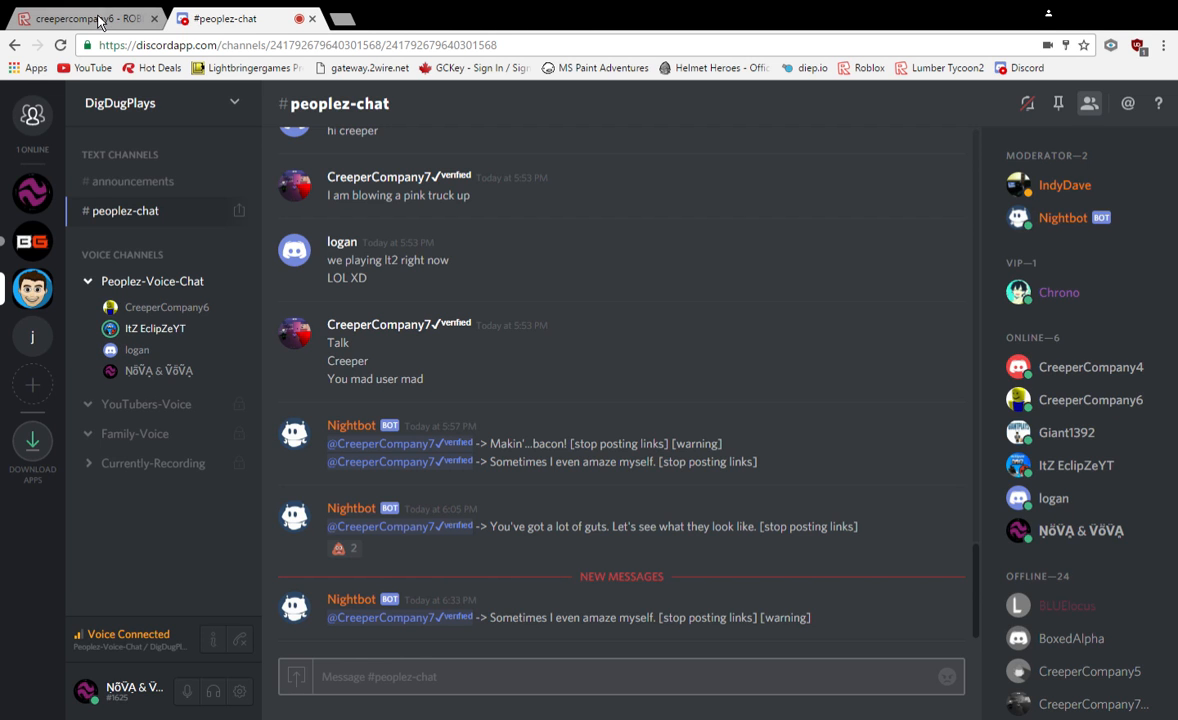
Return to the creepercompany6 Roblox profile and go to the Games page.
click(85, 18)
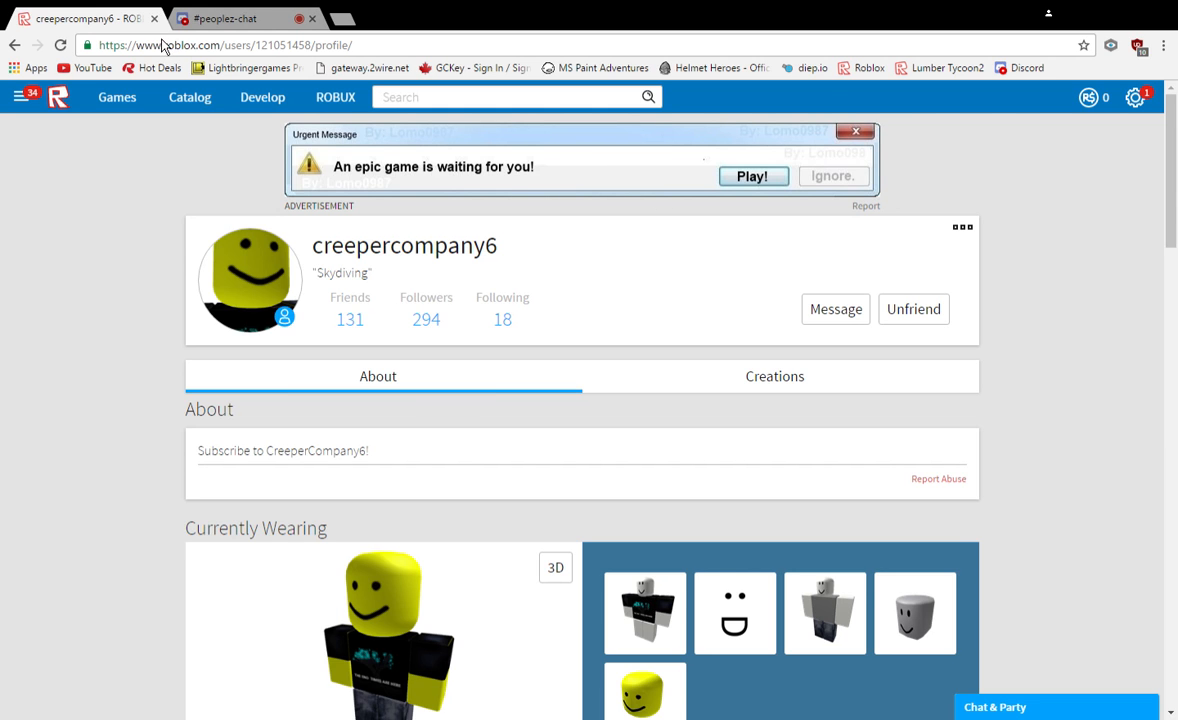
click(92, 67)
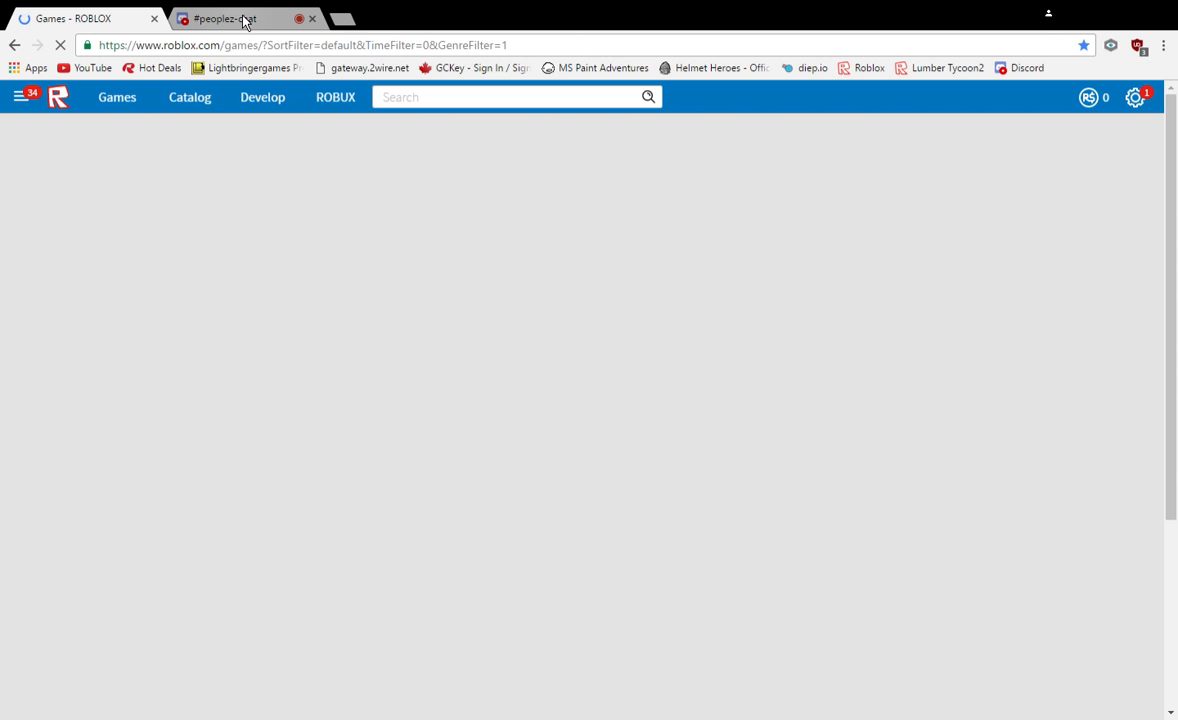
Use the Roblox hamburger menu to open Friends, select the Friends tab, and scroll the list.
click(85, 18)
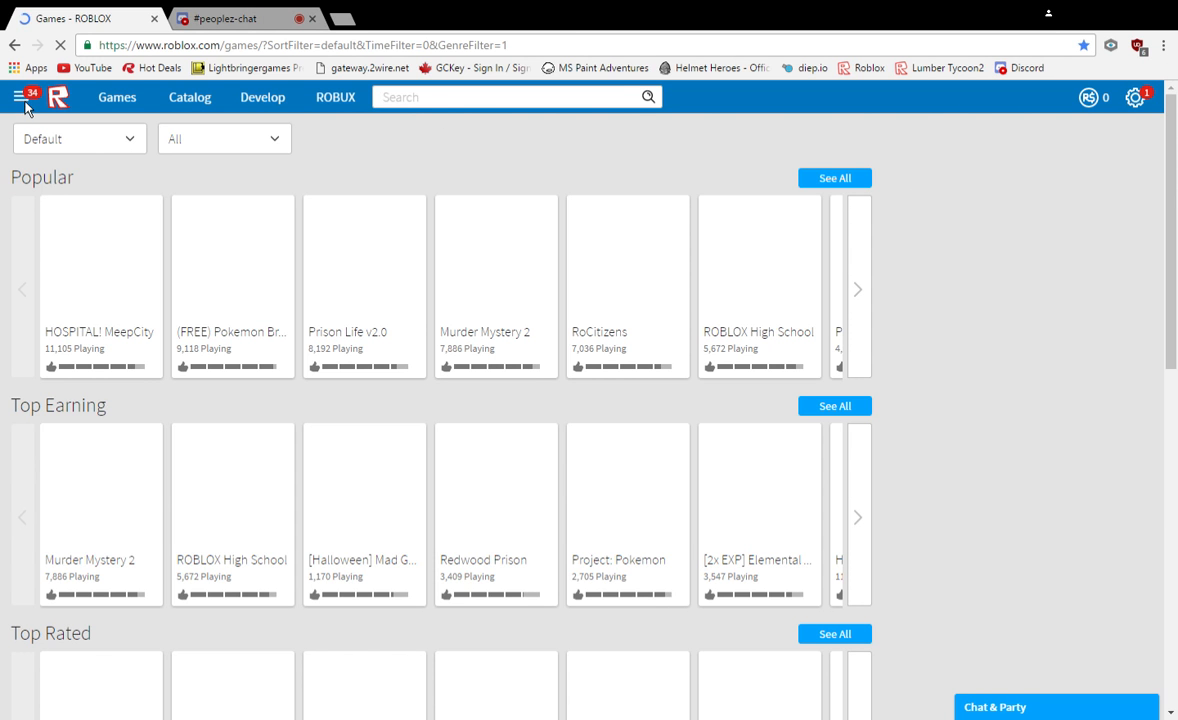
click(18, 97)
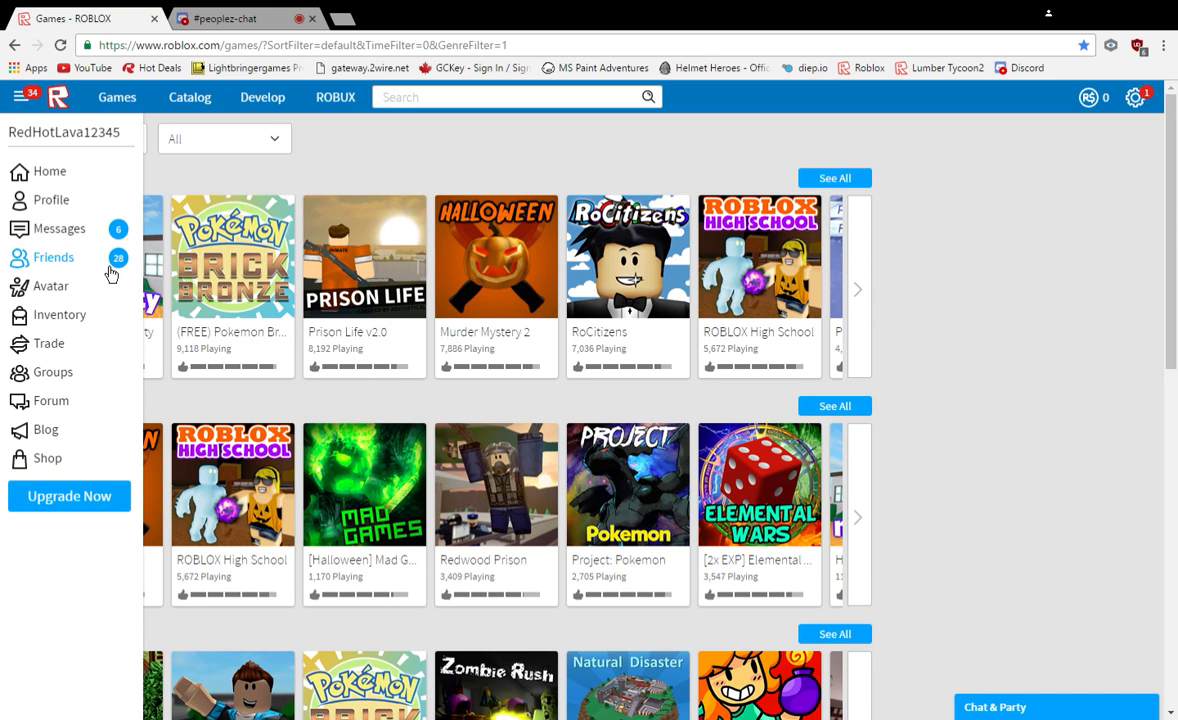
click(53, 257)
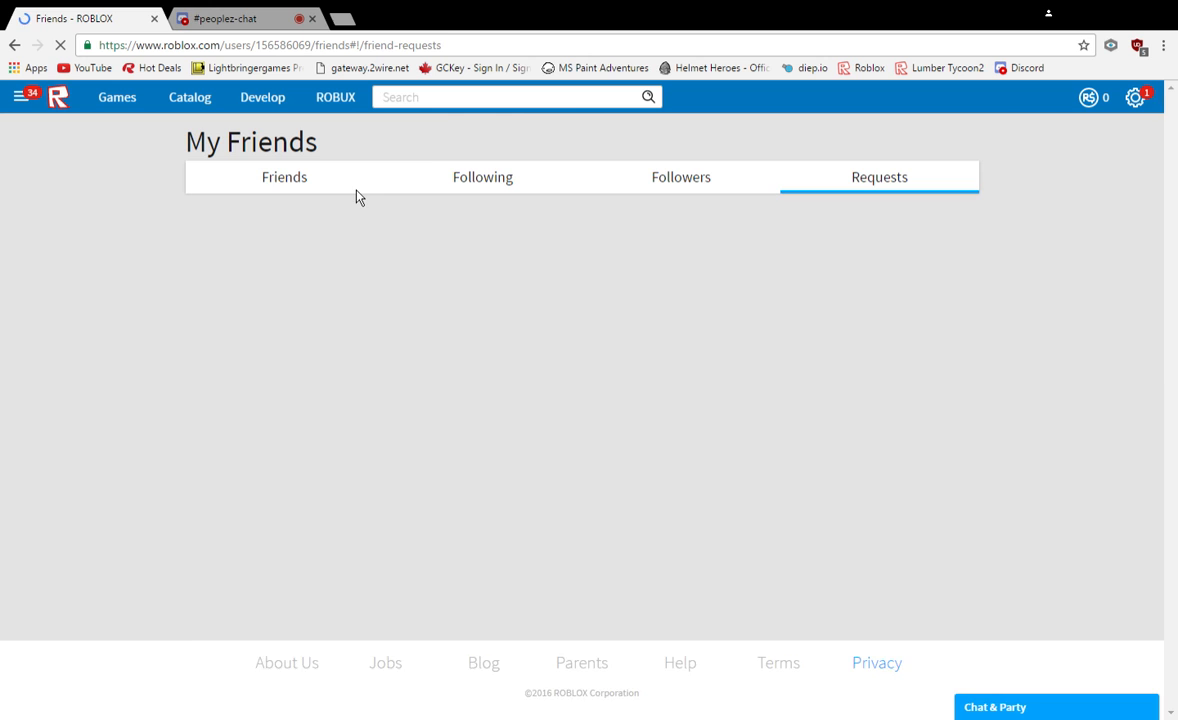
click(284, 177)
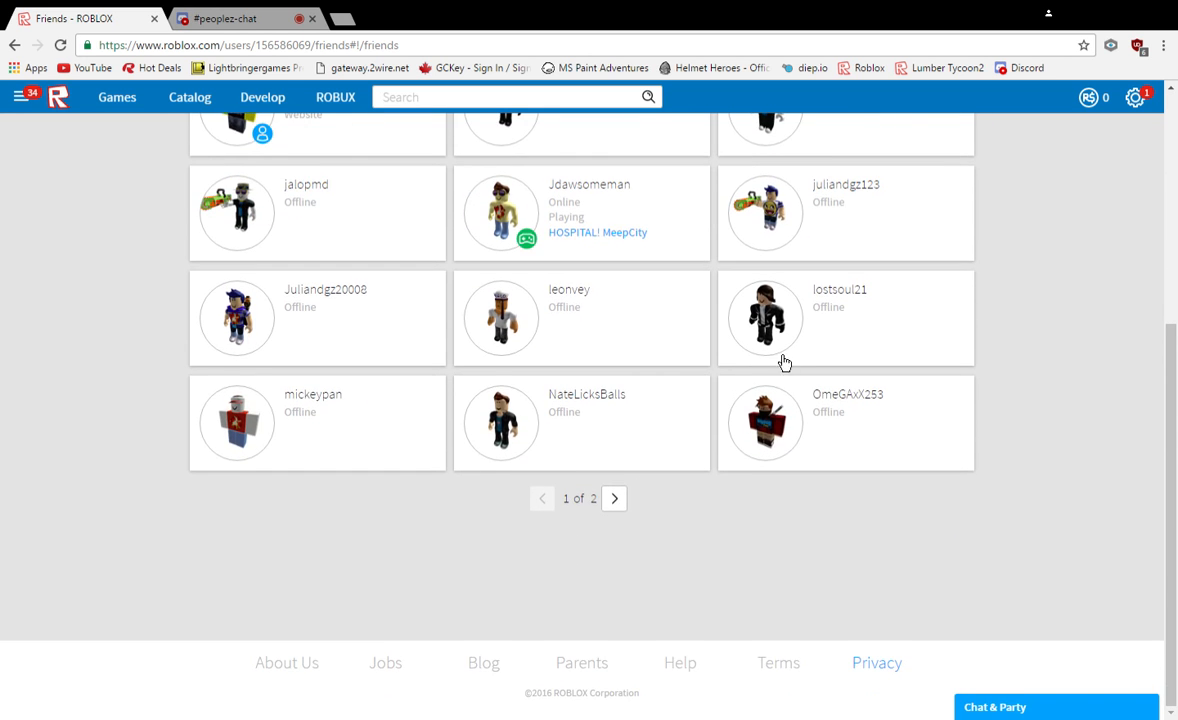
scroll(up, 3)
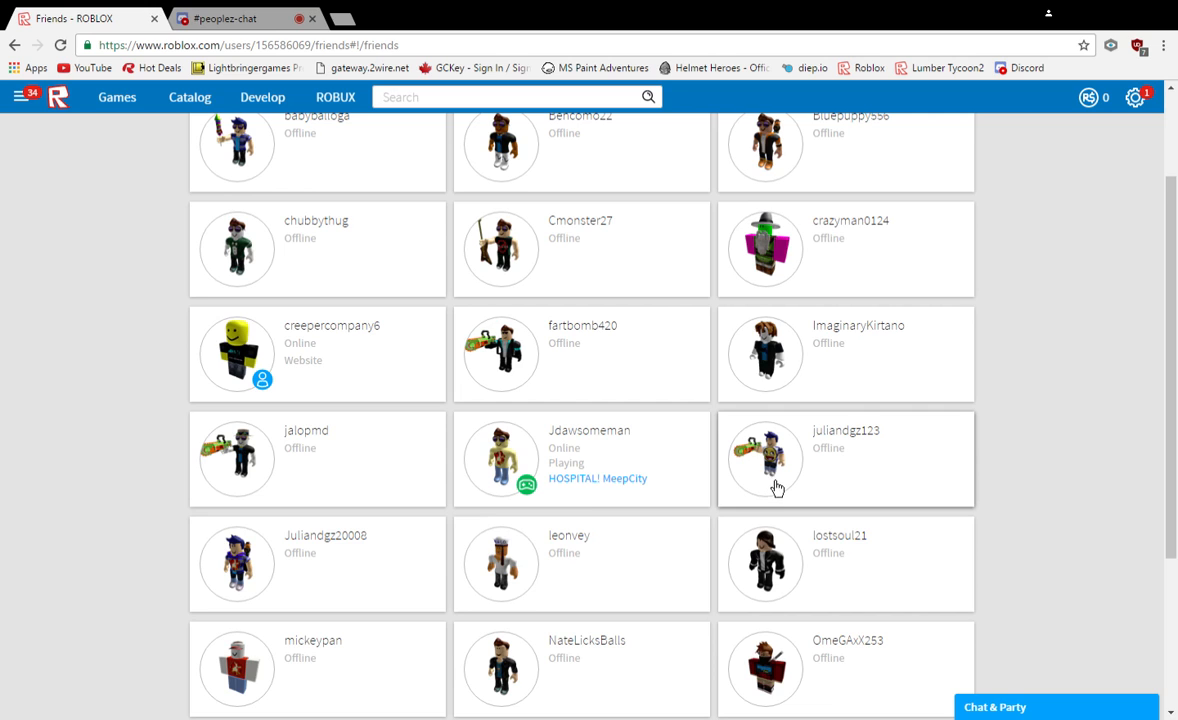
mouse_move(237, 573)
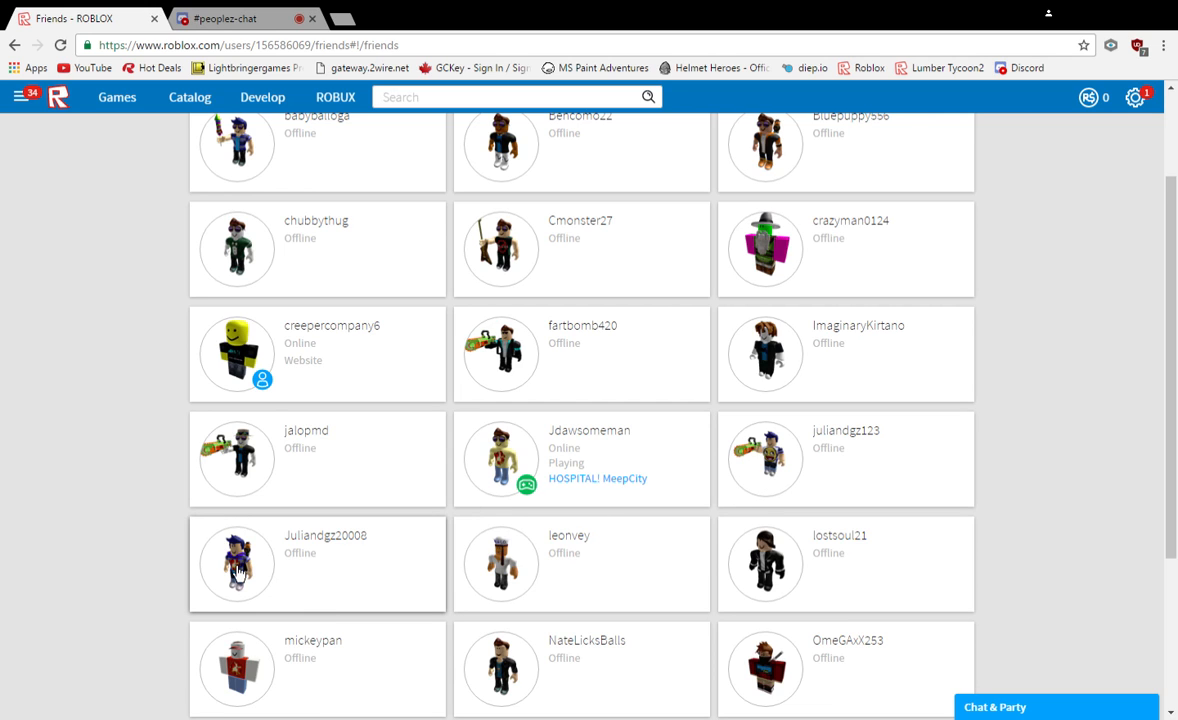
mouse_move(354, 548)
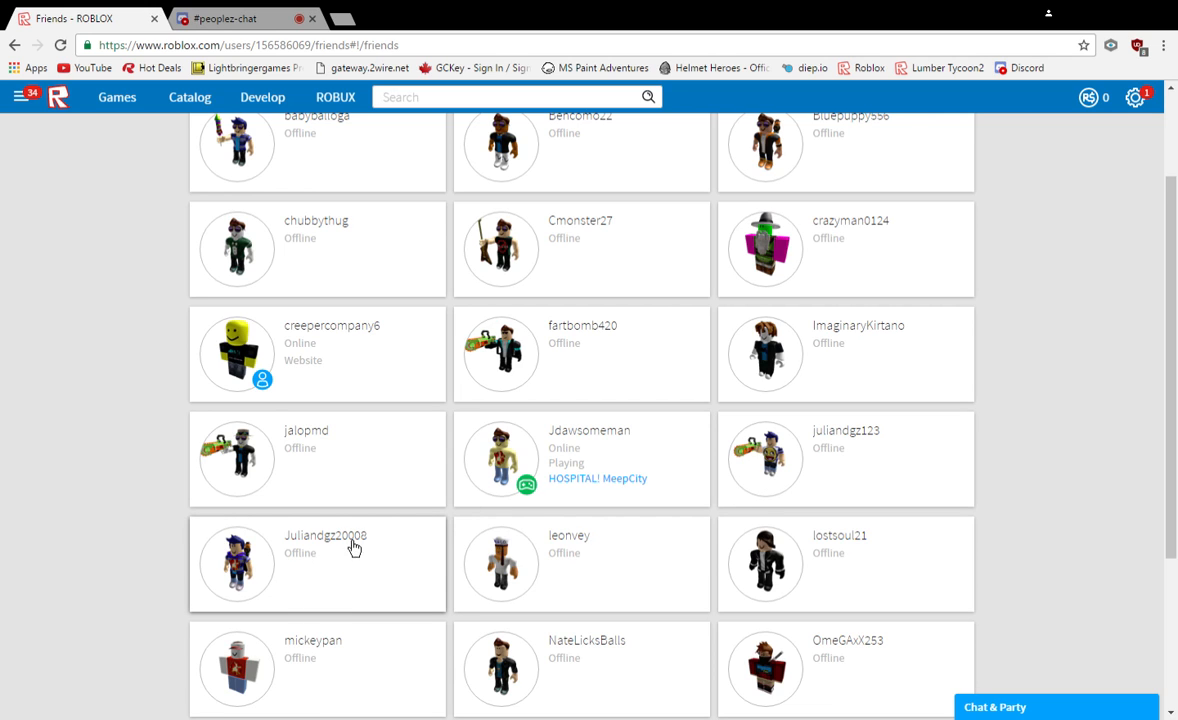
mouse_move(835, 459)
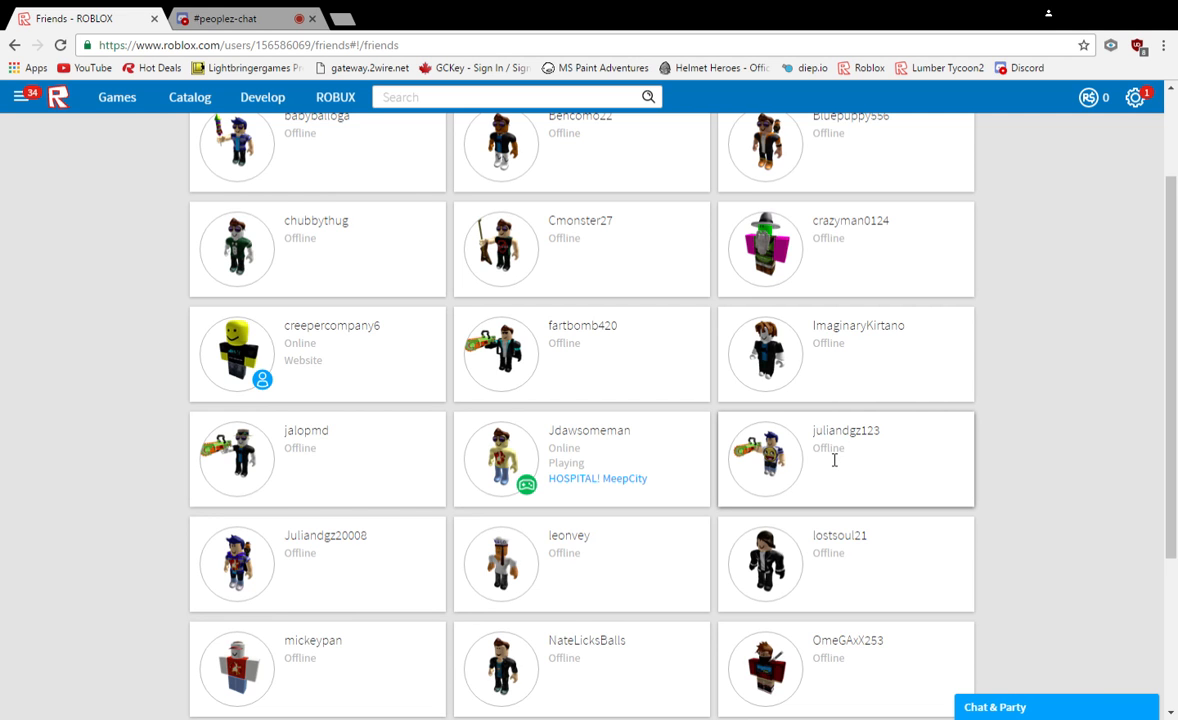
Switch back to the #peoplez-chat Discord tab from the Roblox friends list.
click(240, 18)
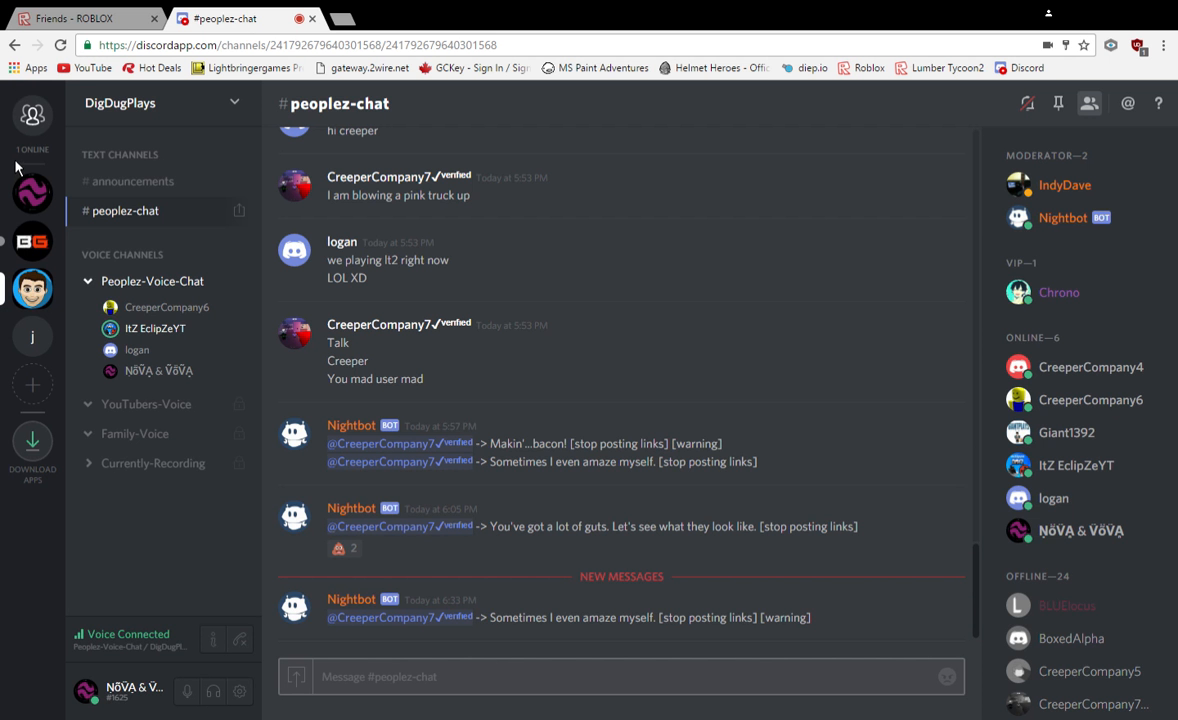
mouse_move(1136, 254)
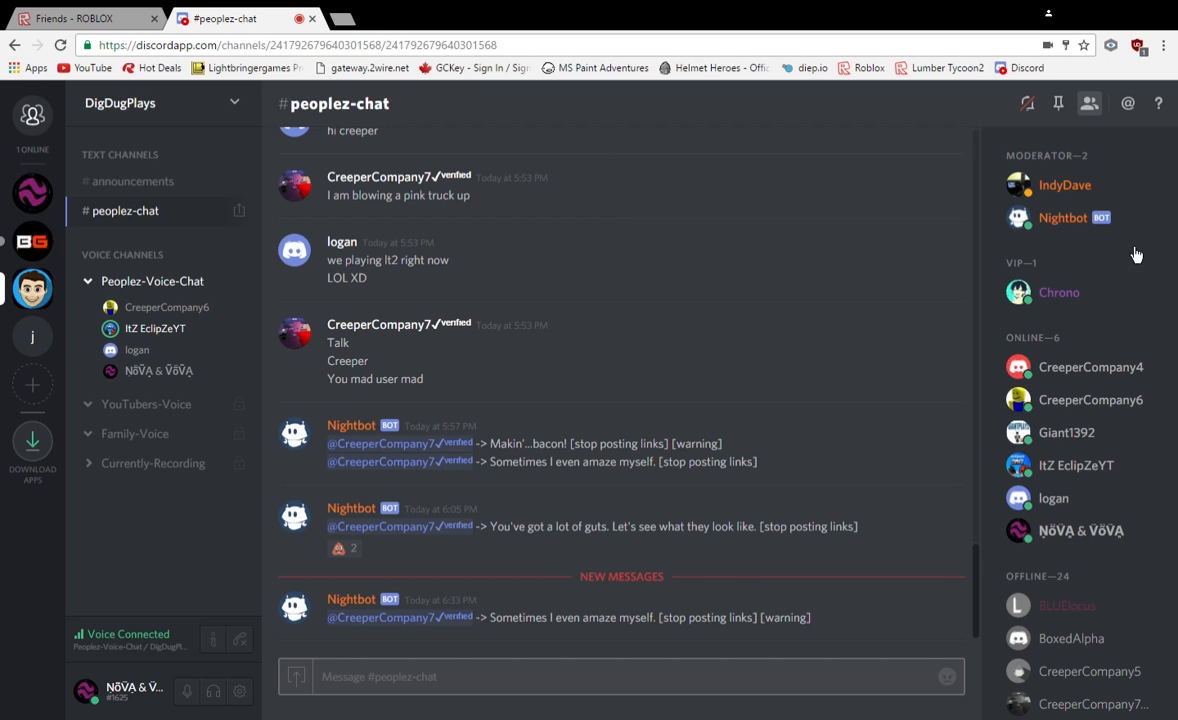
mouse_move(1085, 203)
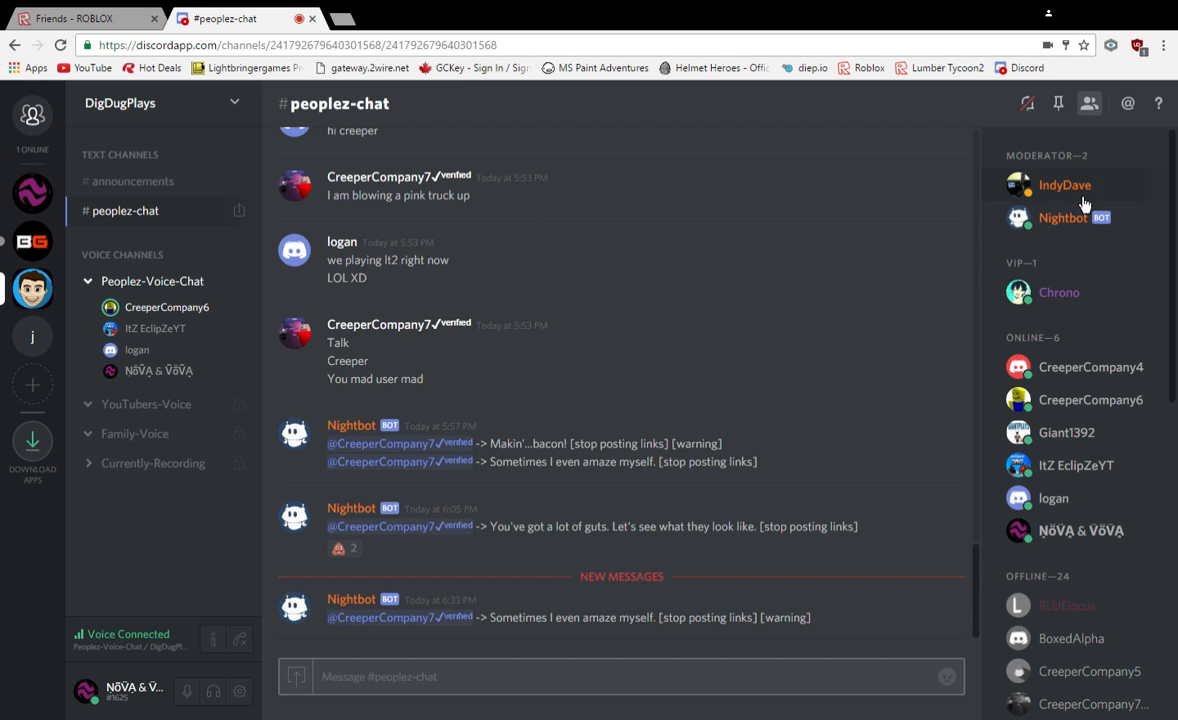
mouse_move(1090, 399)
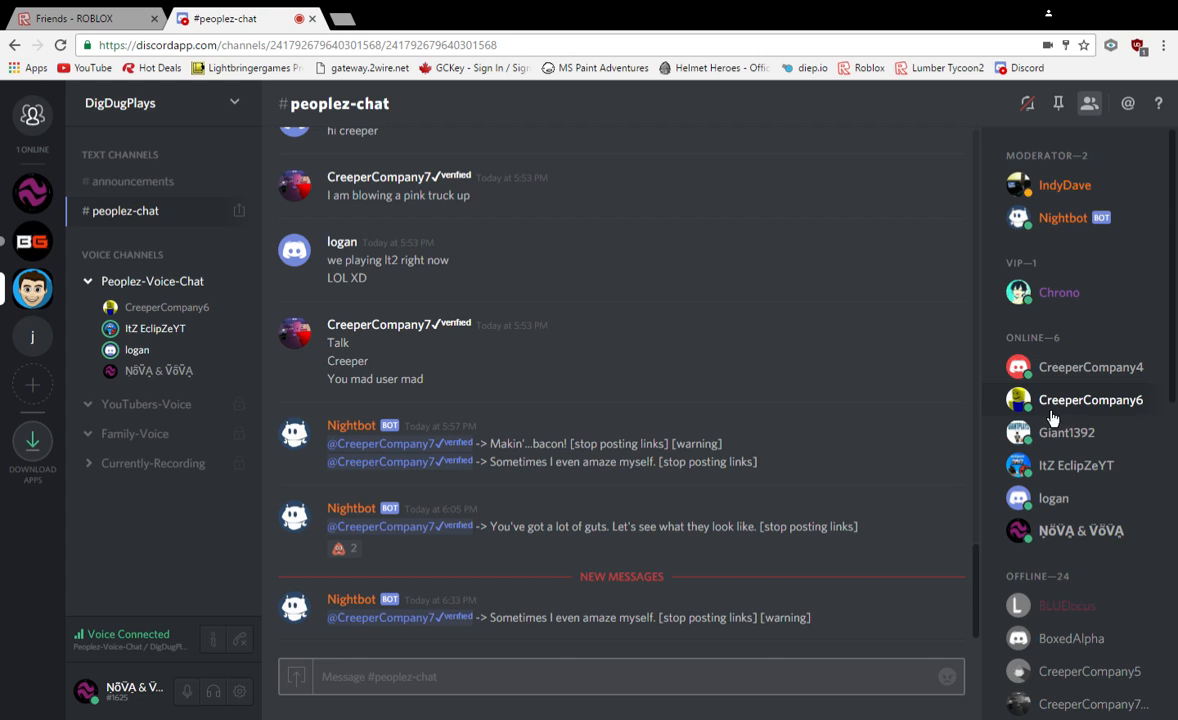